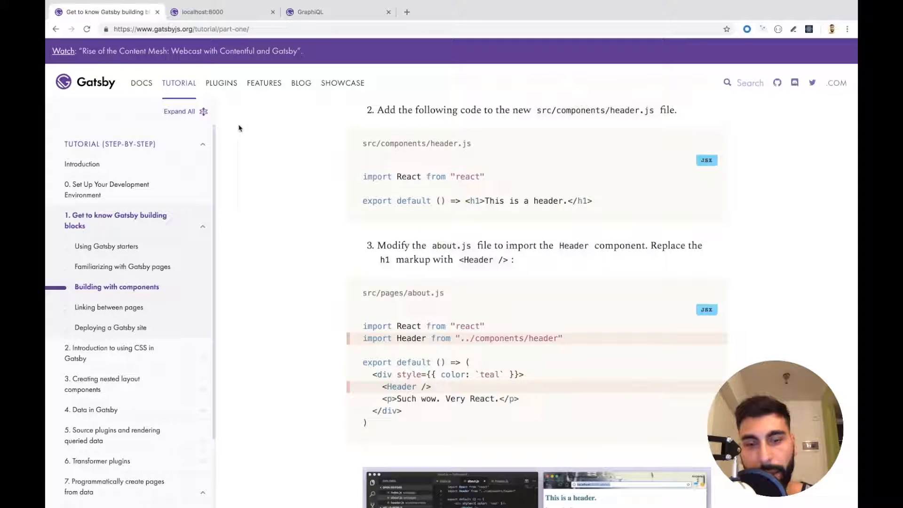
mouse_move(305, 196)
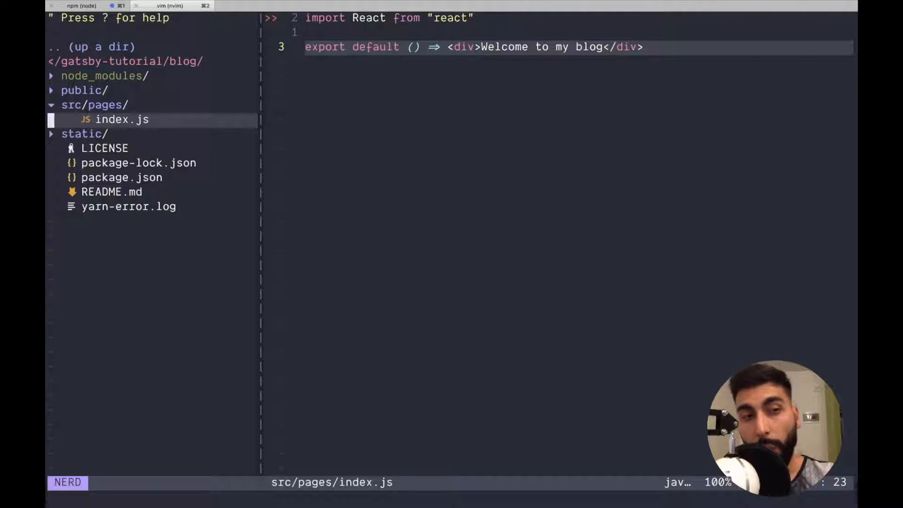
- Add a new empty src/components/layout.js through the NERDTree add-childnode prompt
click(94, 104)
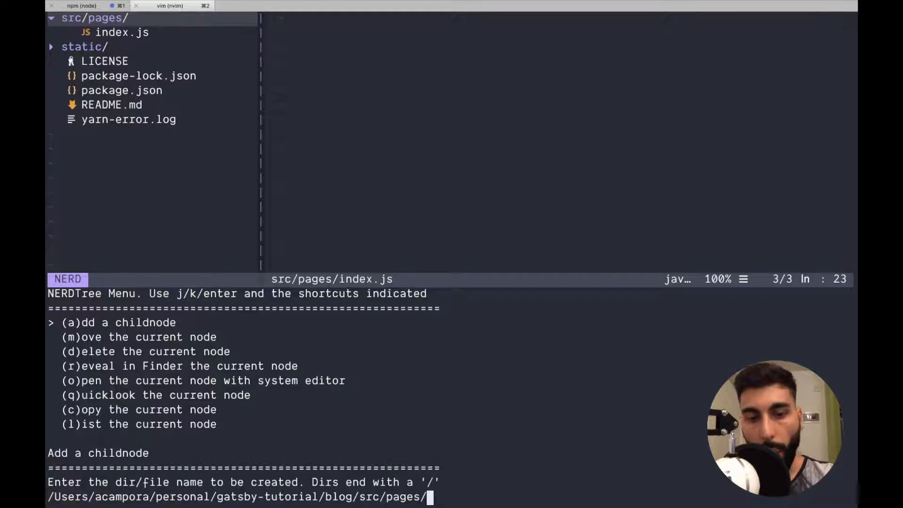
key(BackSpace)
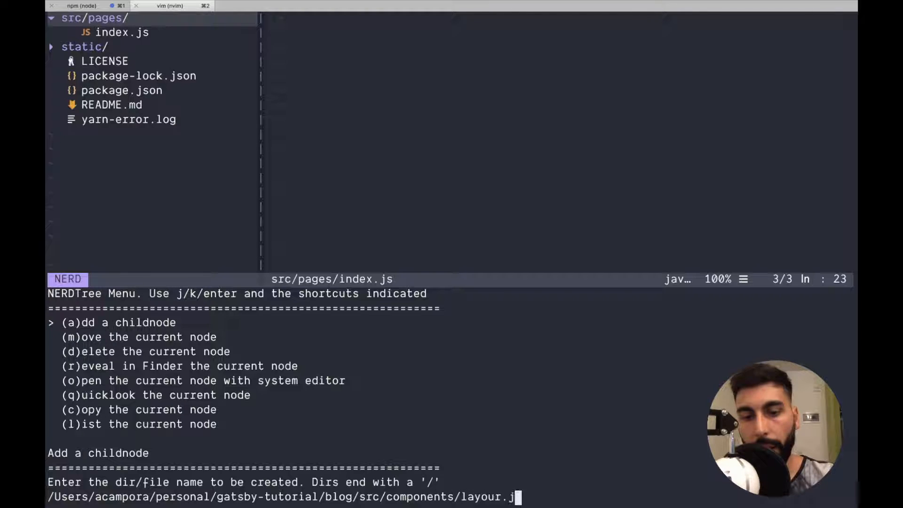
key(enter)
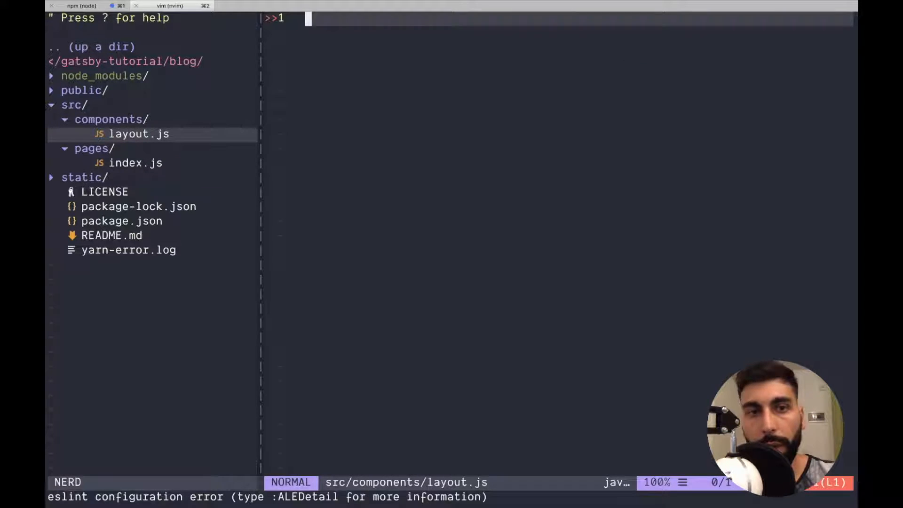
- Import React and write a Layout arrow function rendering {title} inside nested divs
text(import)
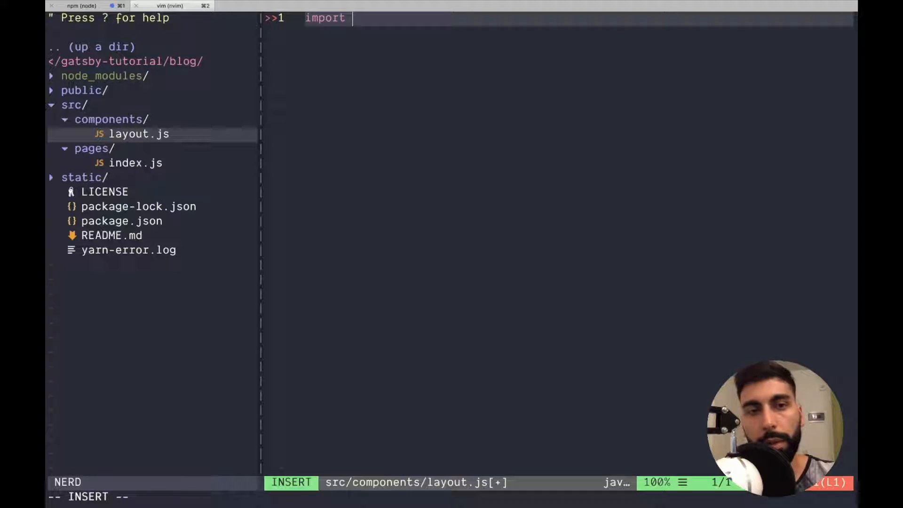
text(React from 'r)
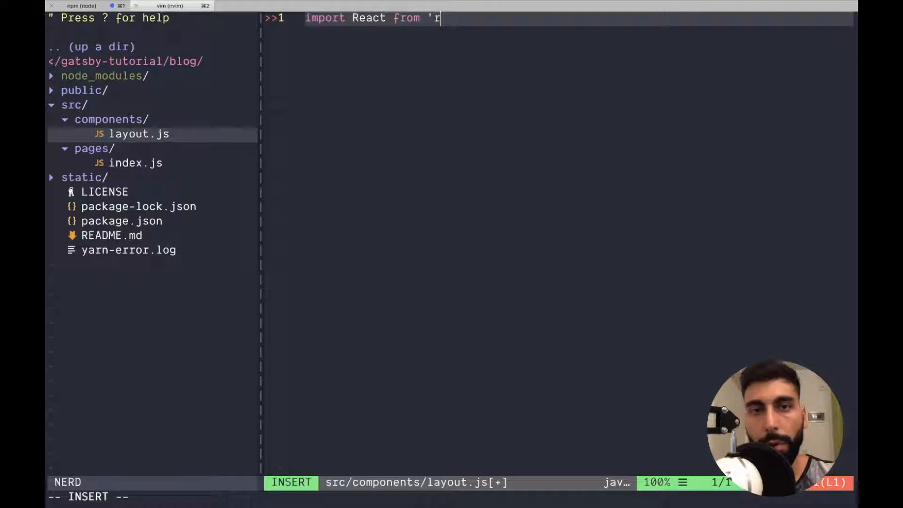
text(eact')
text(export)
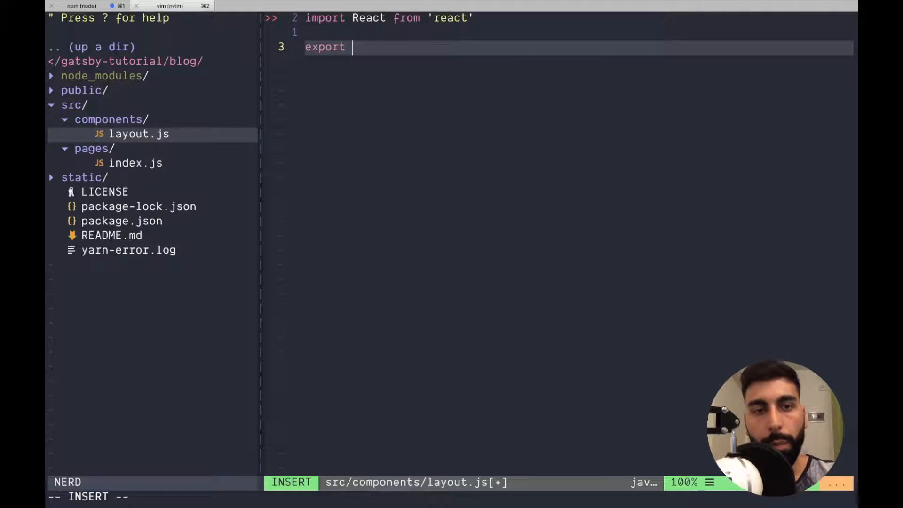
text(const Layout = ({)
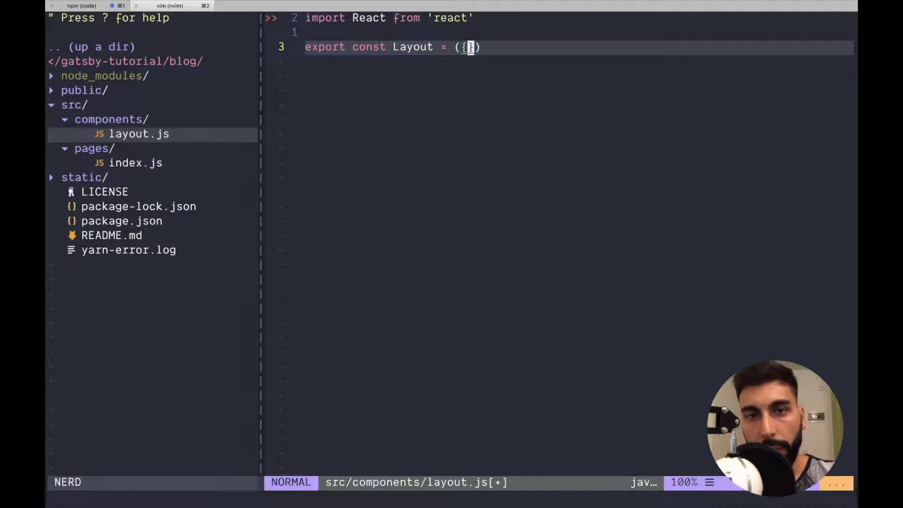
text(title}) =>)
text(<)
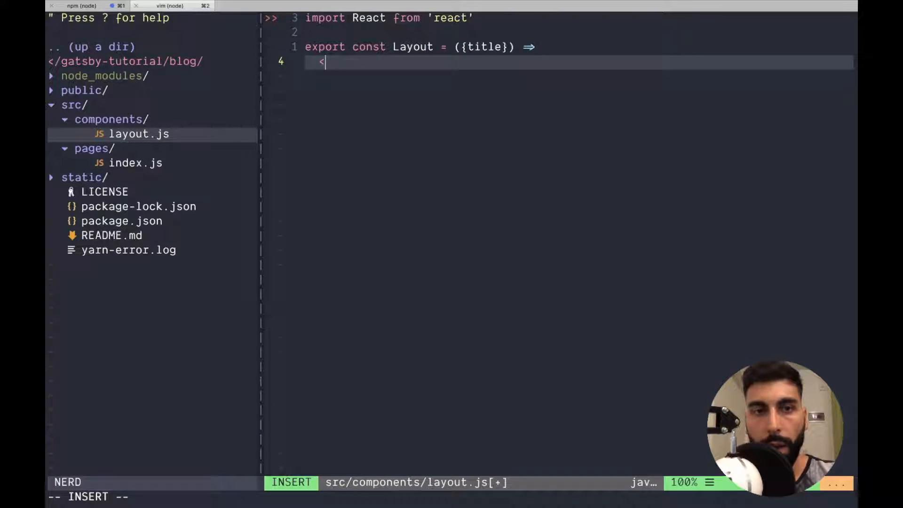
text(div>)
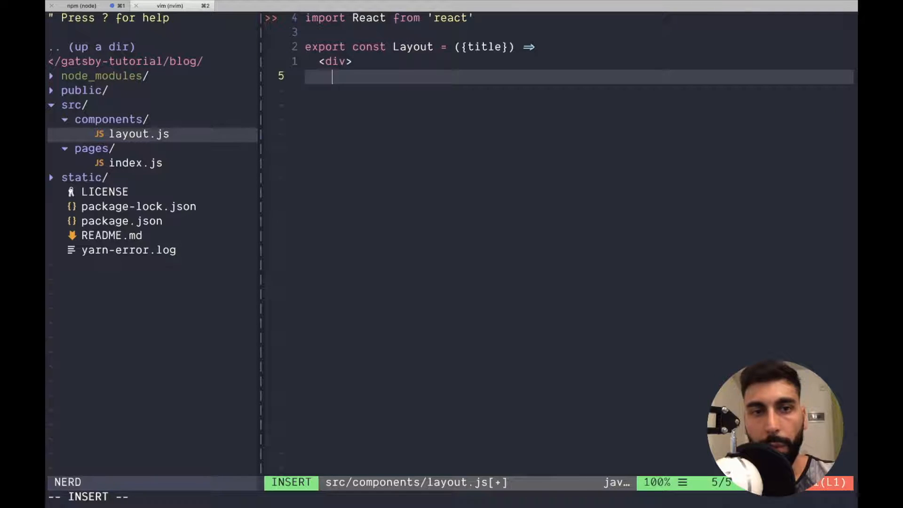
text(<div> {title})
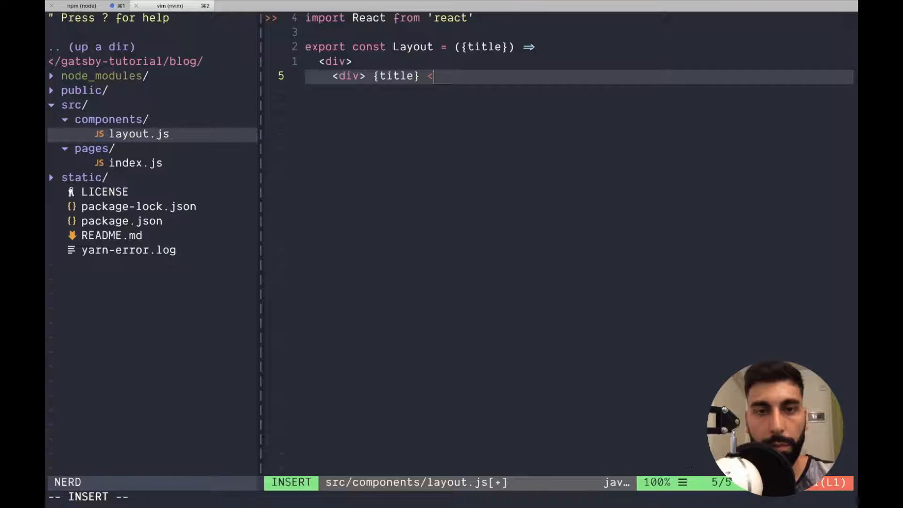
text(</div>)
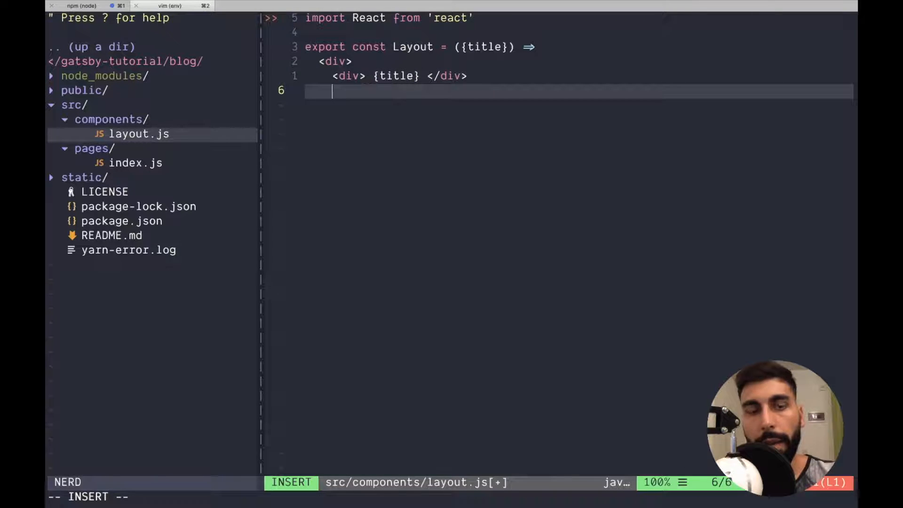
- Add children to Layout's props and render {children} in its own div
key(Escape)
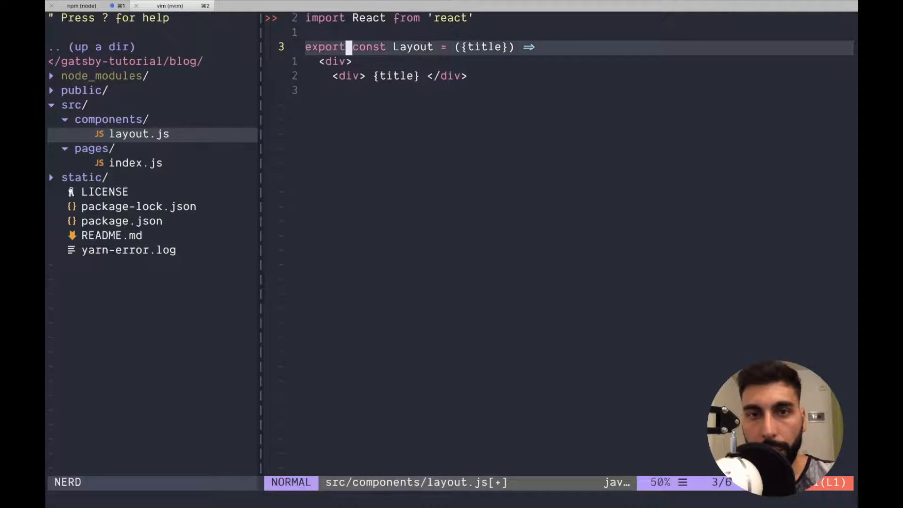
text(, children)
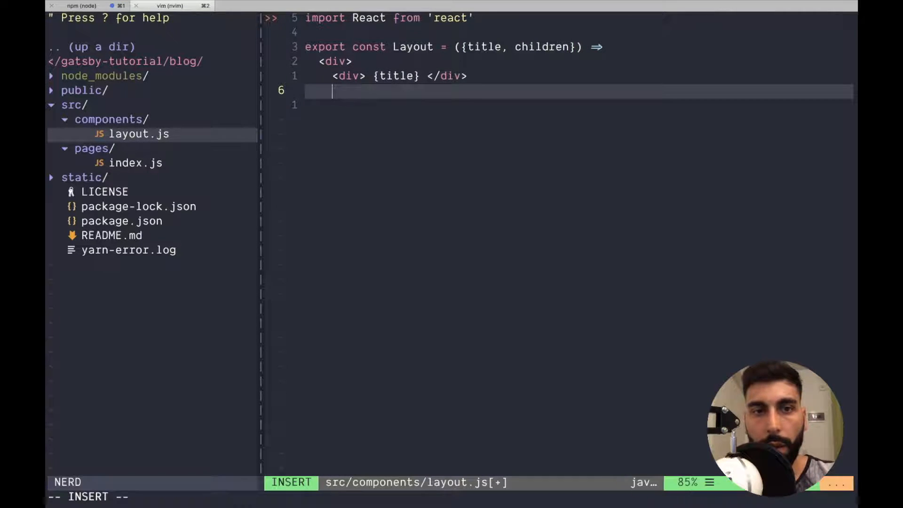
text(<div> {c)
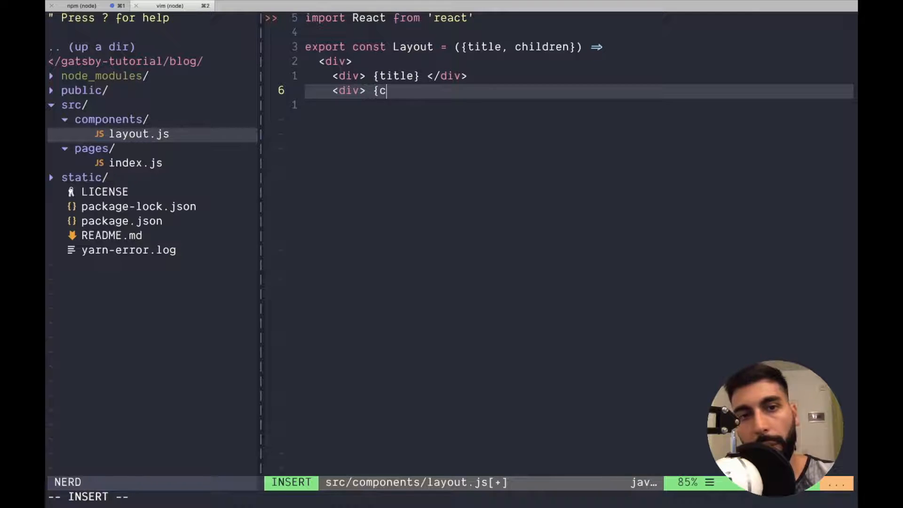
text(hildren} <)
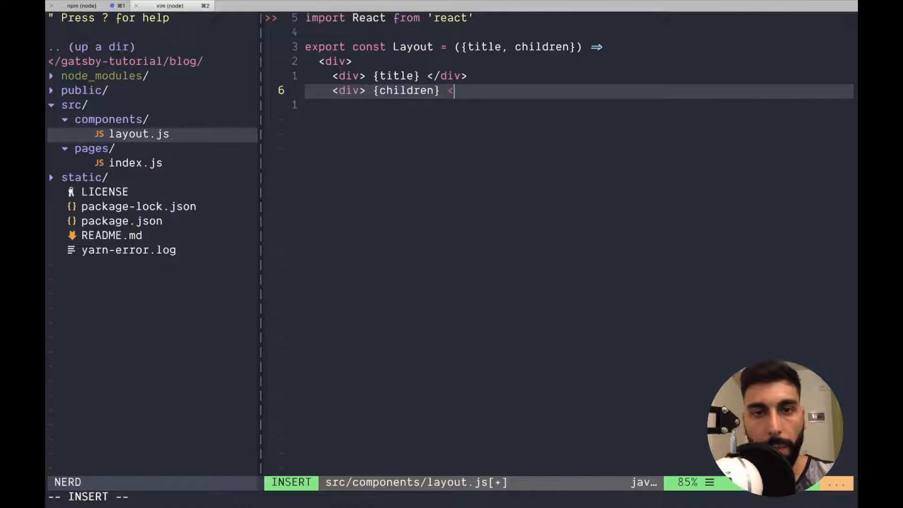
text(/div>)
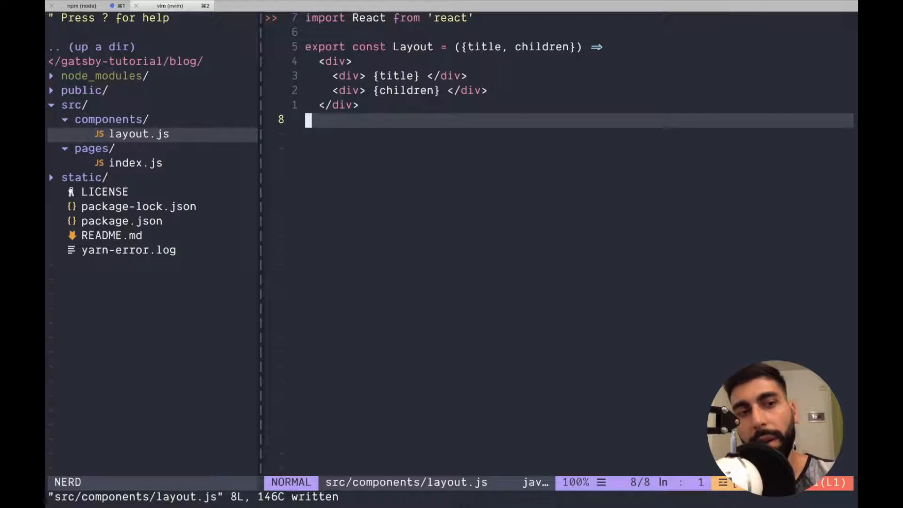
click(135, 163)
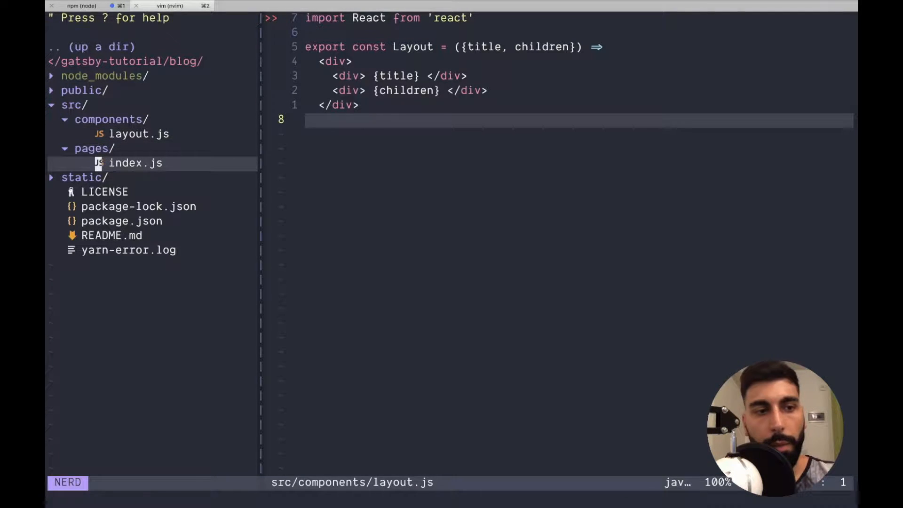
- In index.js, import Layout from '../components/layout'
click(135, 163)
text(i)
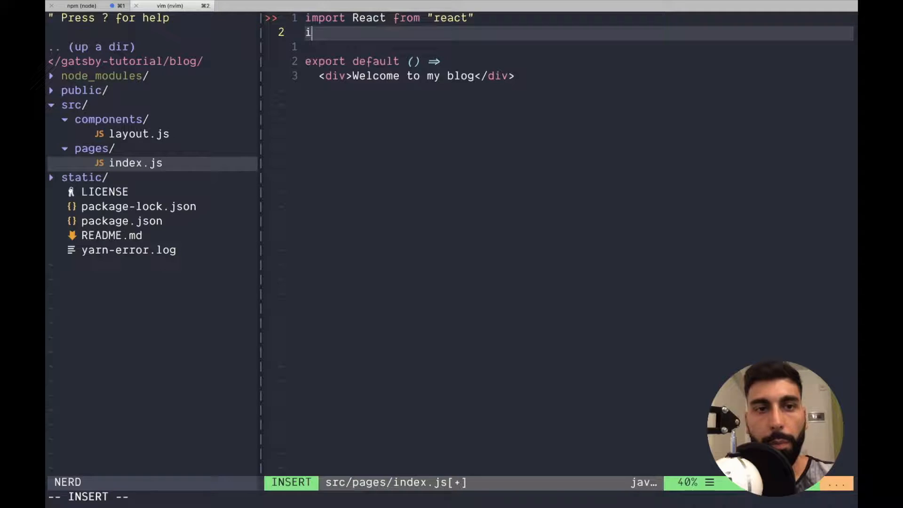
text(mport)
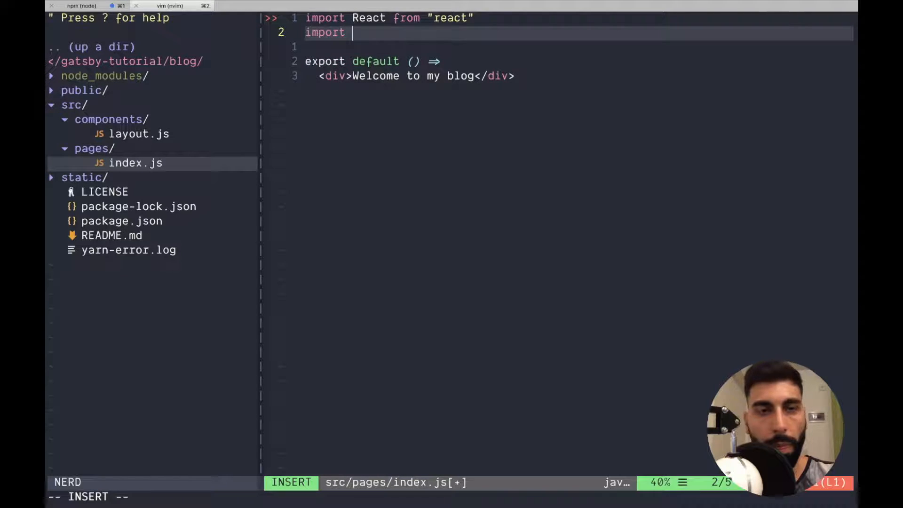
text(Layout)
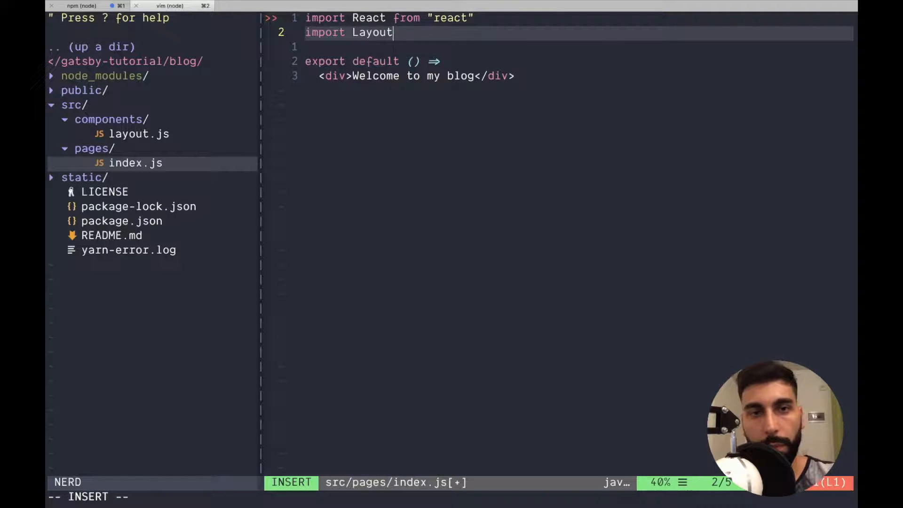
text(from '../)
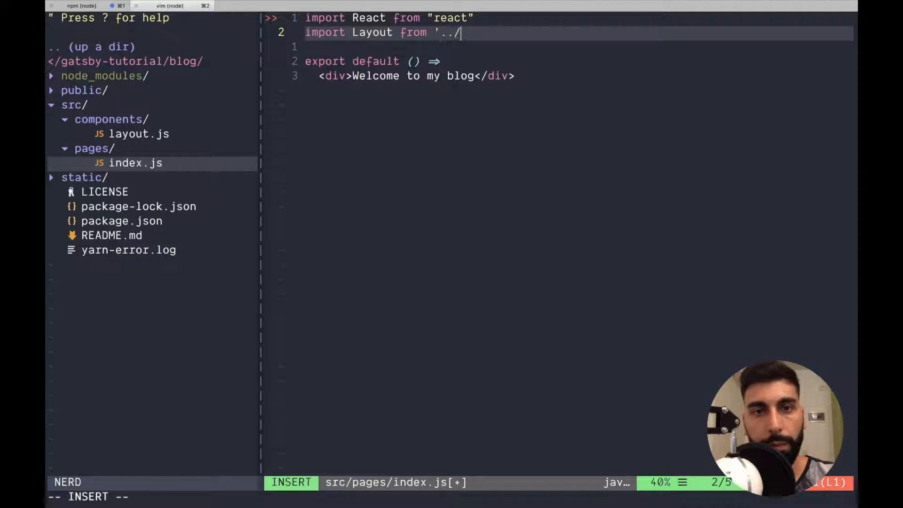
text(components/layo)
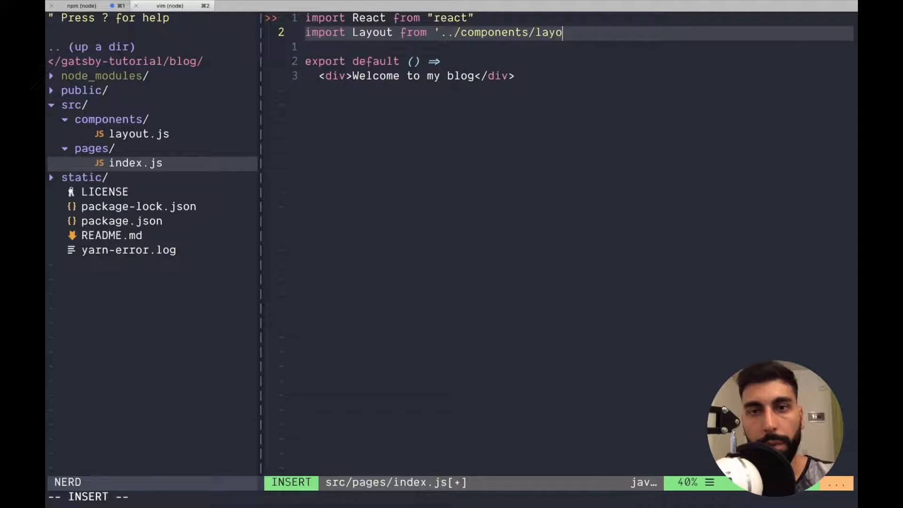
text(ut;)
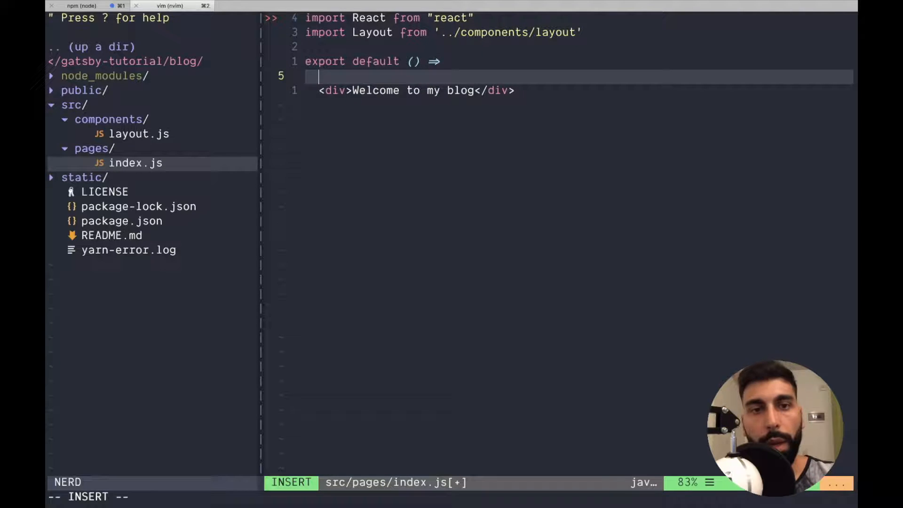
- Wrap the page in <Layout title=Welcome to my blog> around a div saying 'this is the content of our blog', and save
text(<)
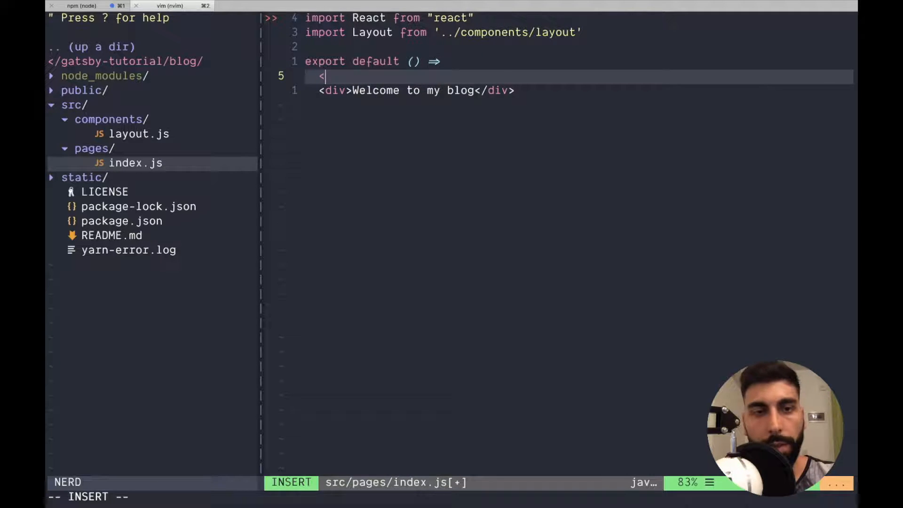
text(Layout t)
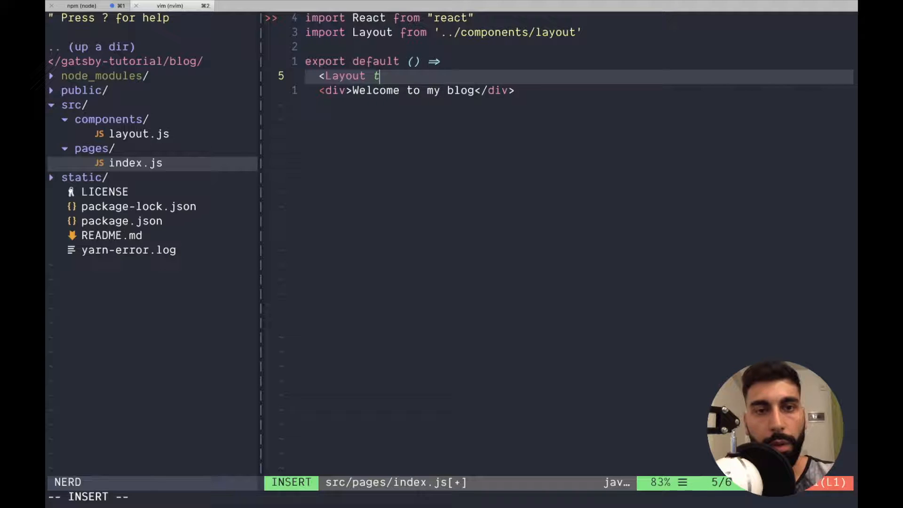
text(itle={}>)
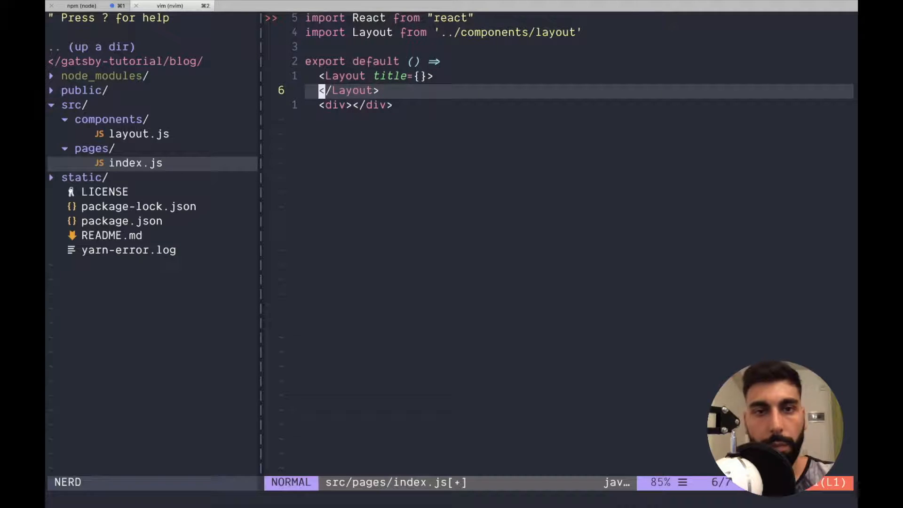
text(Welcome to my blog)
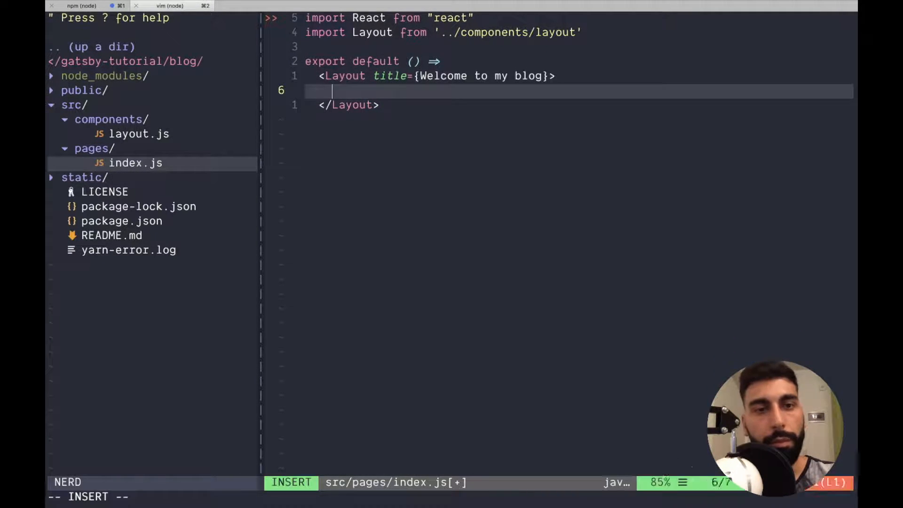
text(<div>)
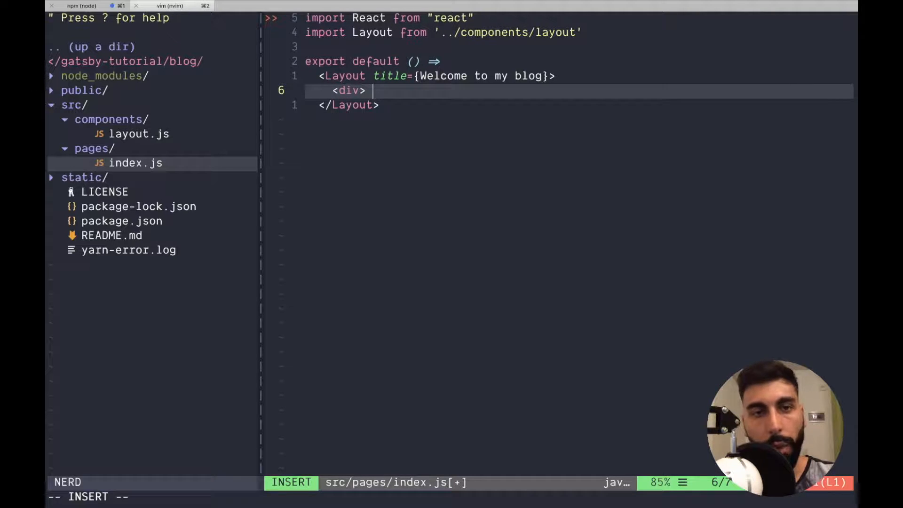
text(this is the con)
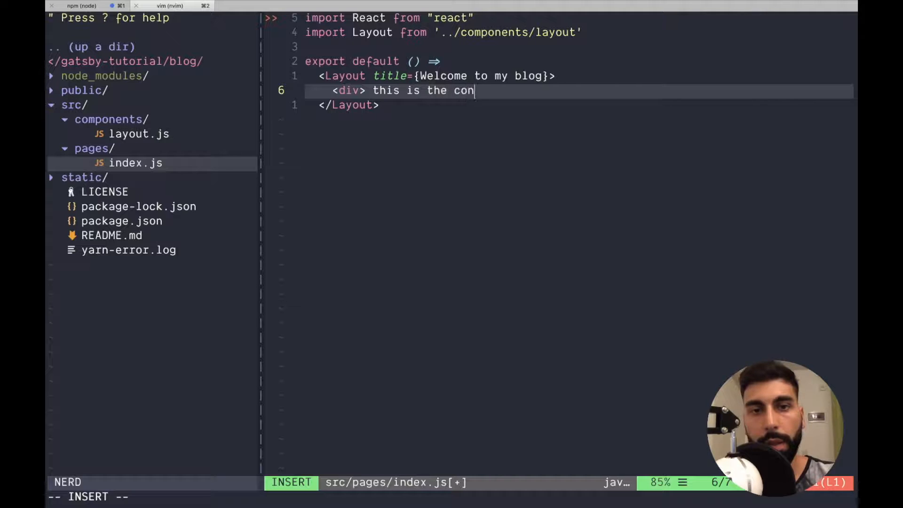
text(tent of a)
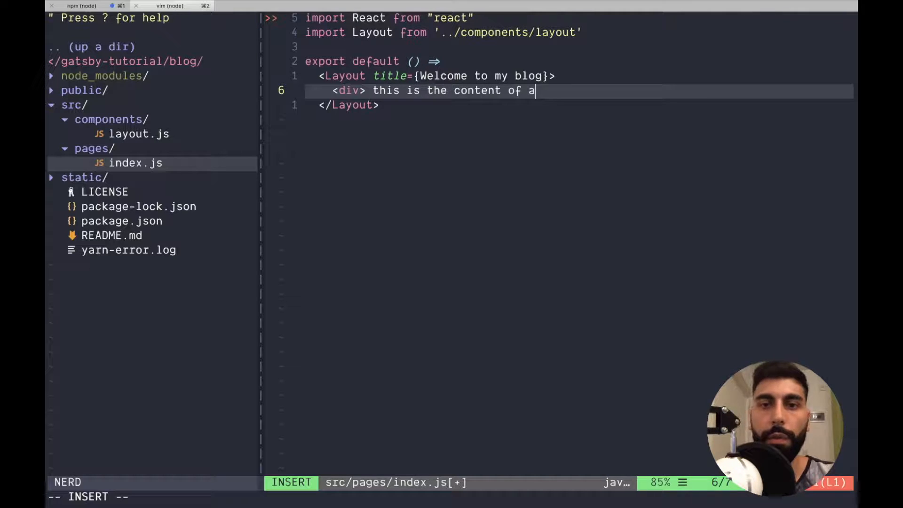
text(our blog)
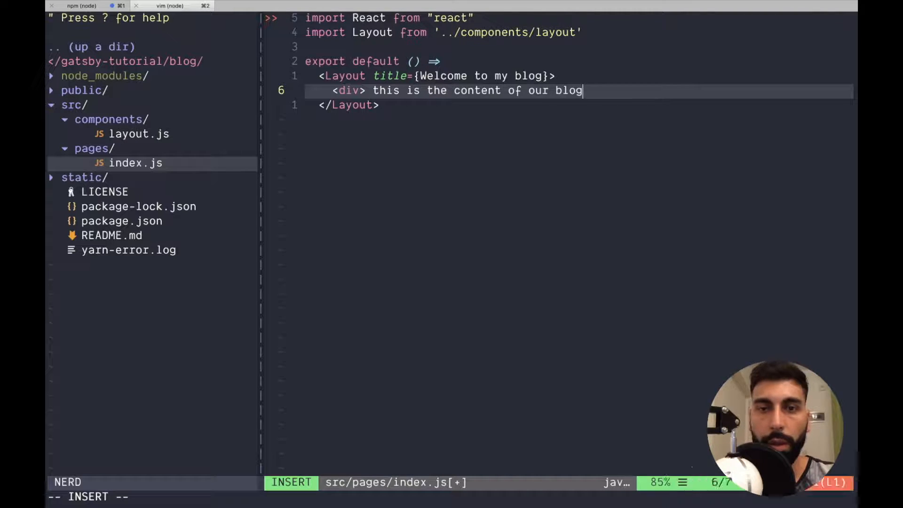
text(</div>)
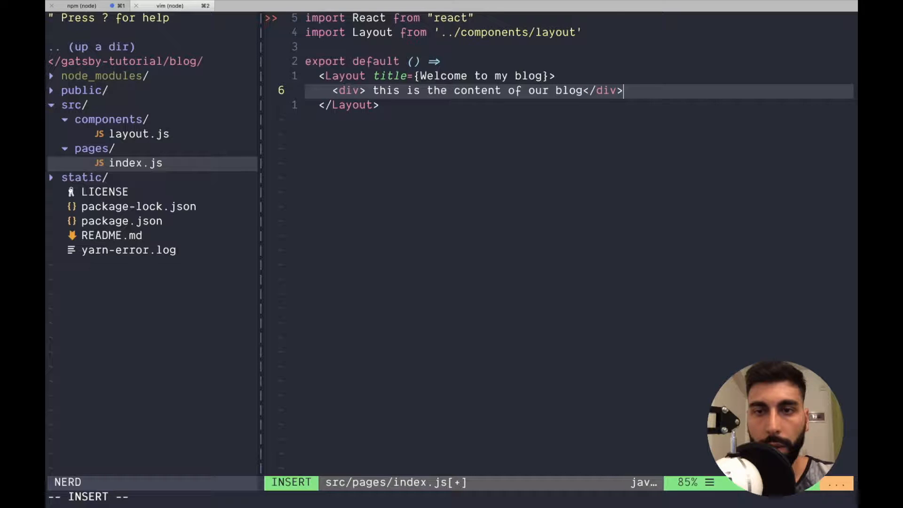
key(Escape)
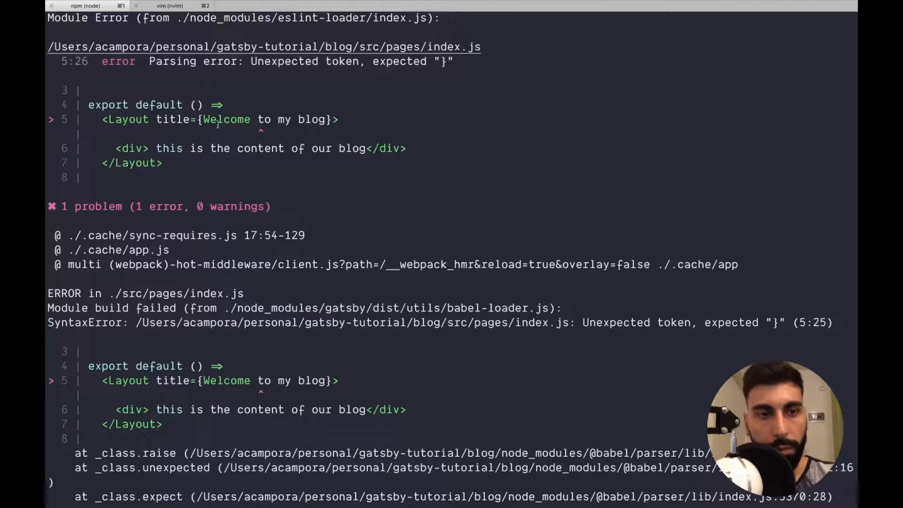
- Quote the Layout title string in index.js and save so the parse error clears
drag(204, 119, 325, 119)
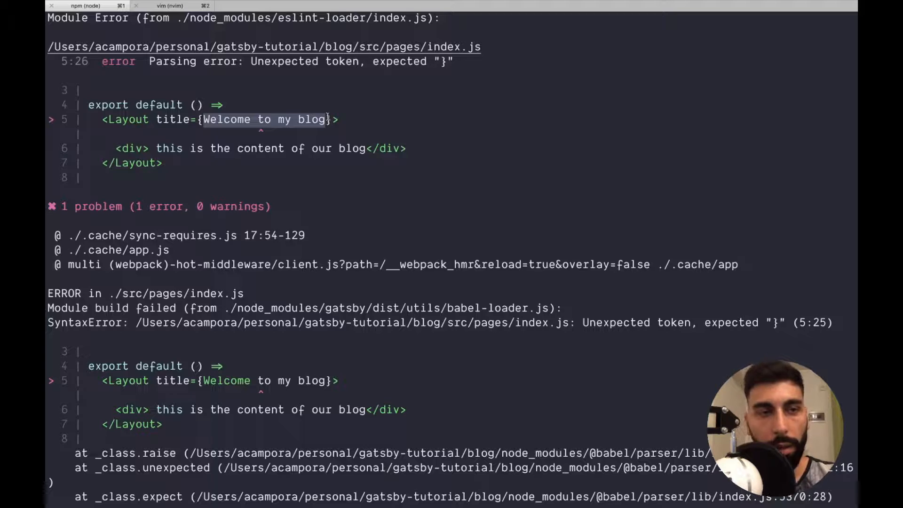
click(169, 6)
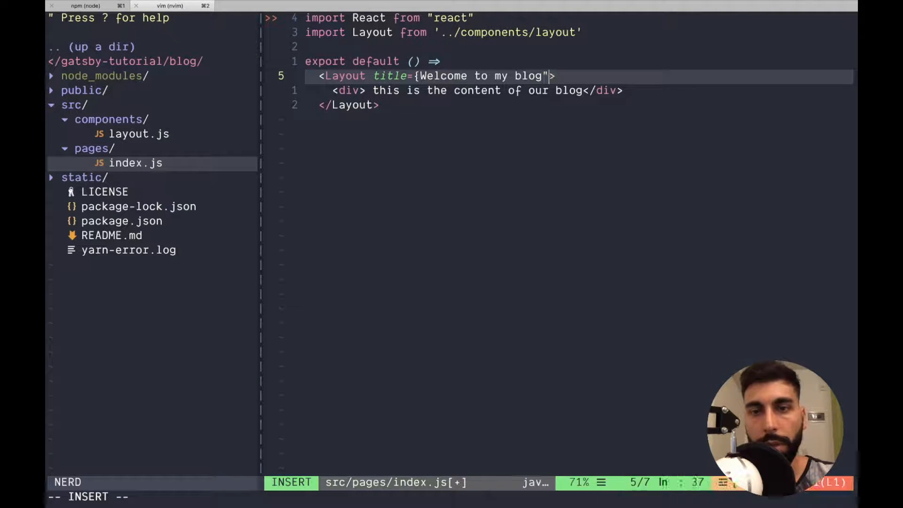
key(Escape)
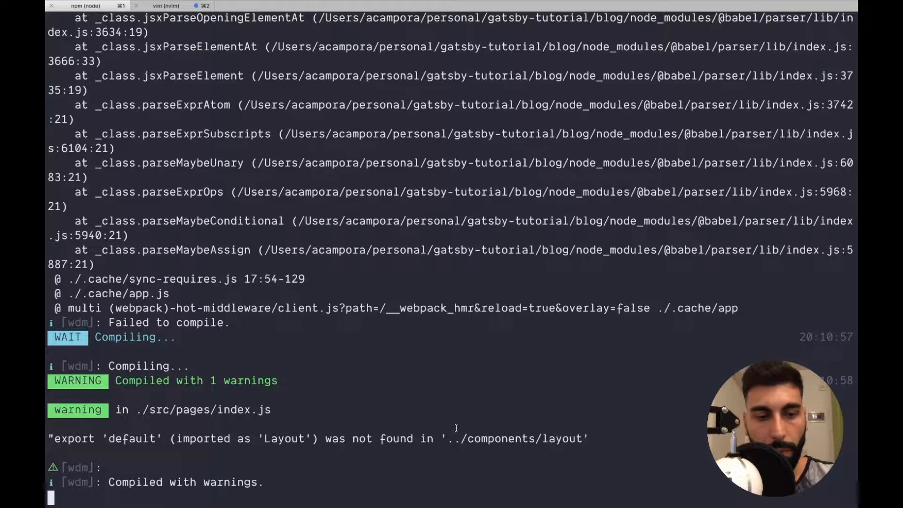
- Declare Layout as a const, add export default Layout, save, and run :Prettier on layout.js
click(168, 6)
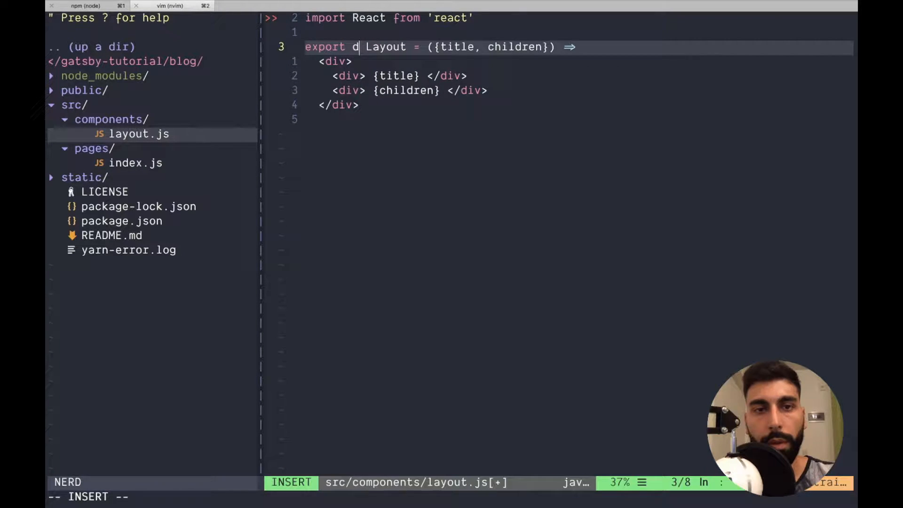
click(85, 5)
text(efault)
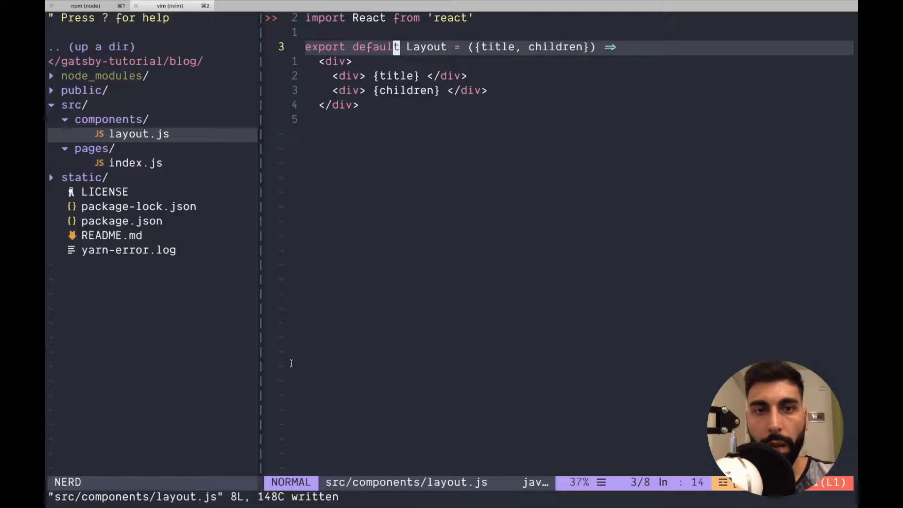
text(const)
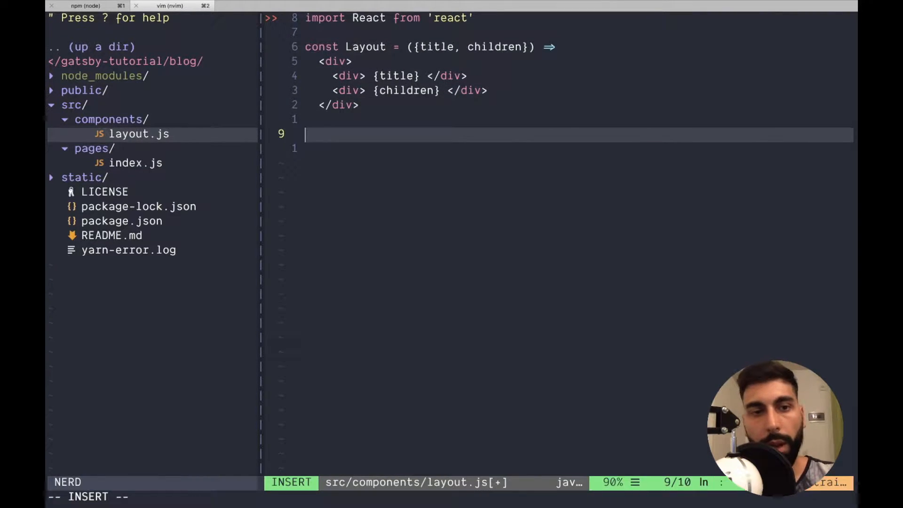
text(export default Layout;)
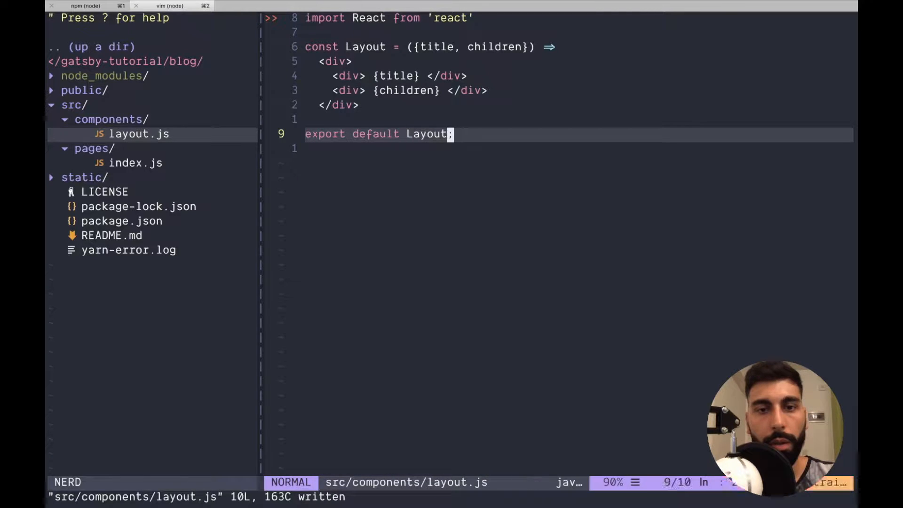
key(x)
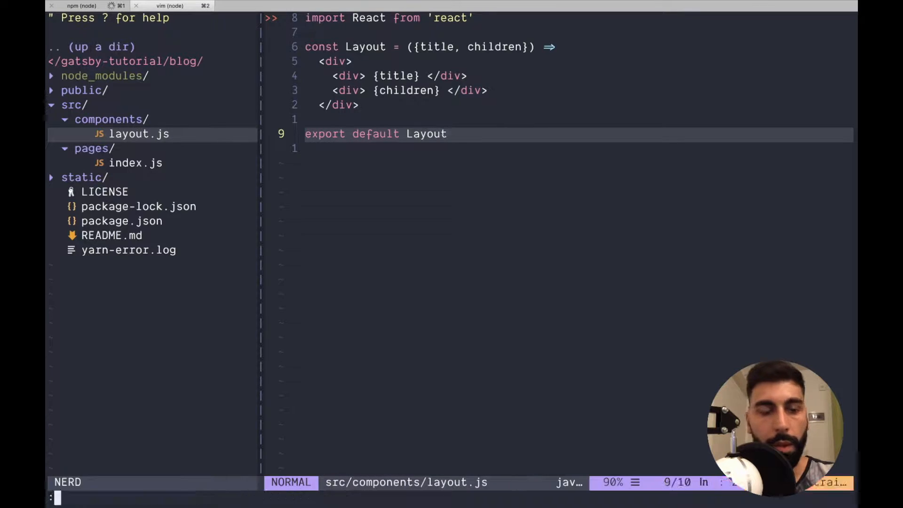
text(:Prettier)
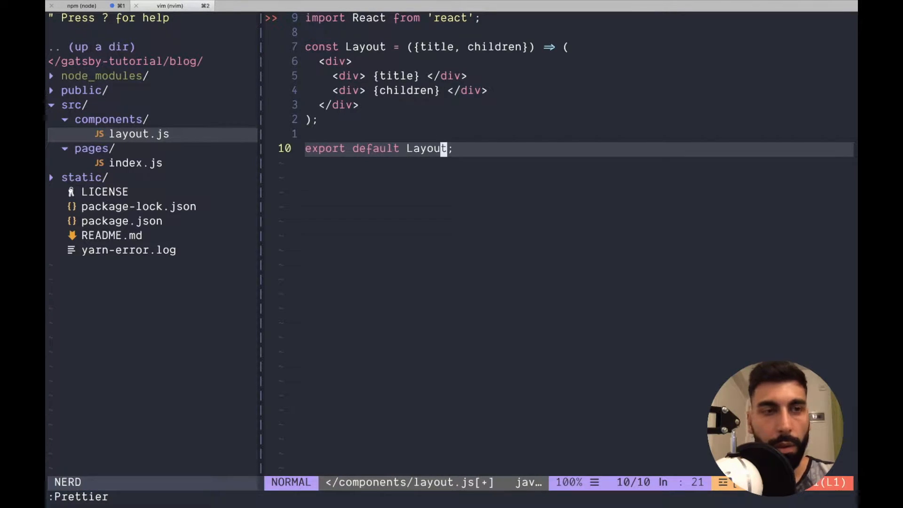
click(81, 6)
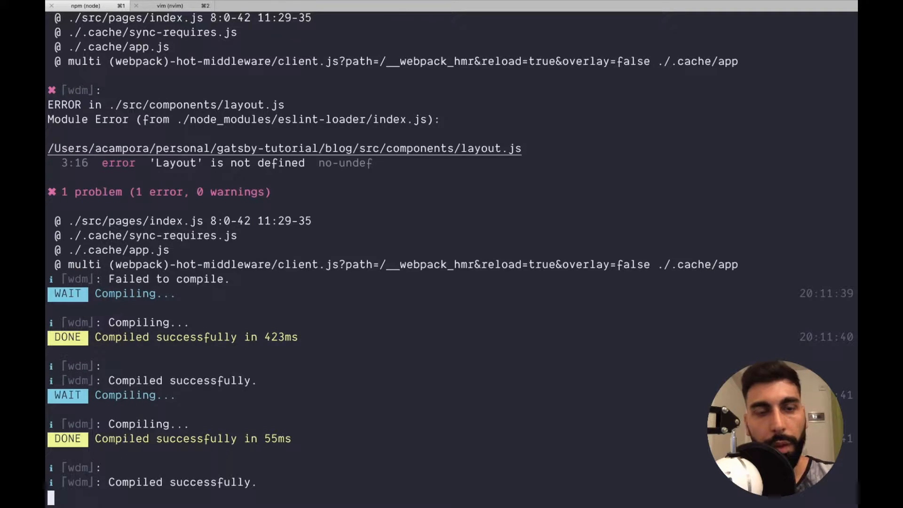
- Run :Prettier on index.js and confirm the build still shows Compiled successfully
click(170, 6)
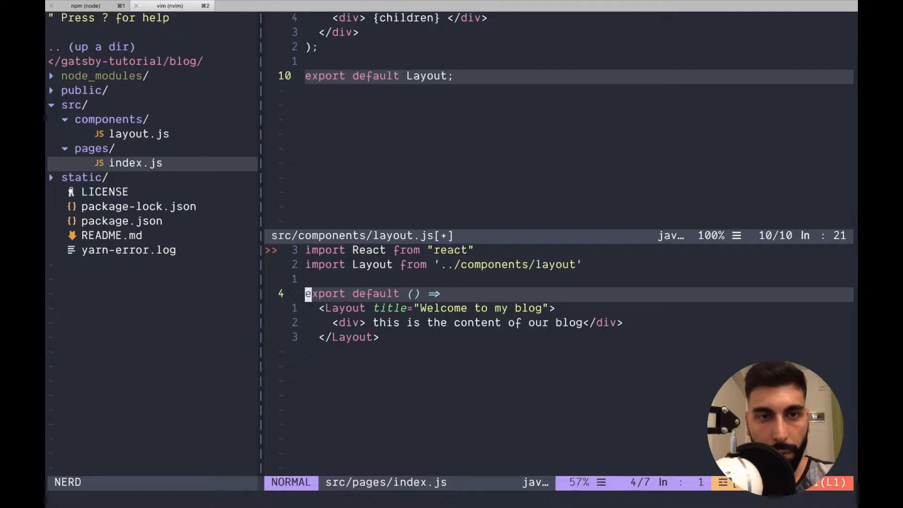
text(Pret)
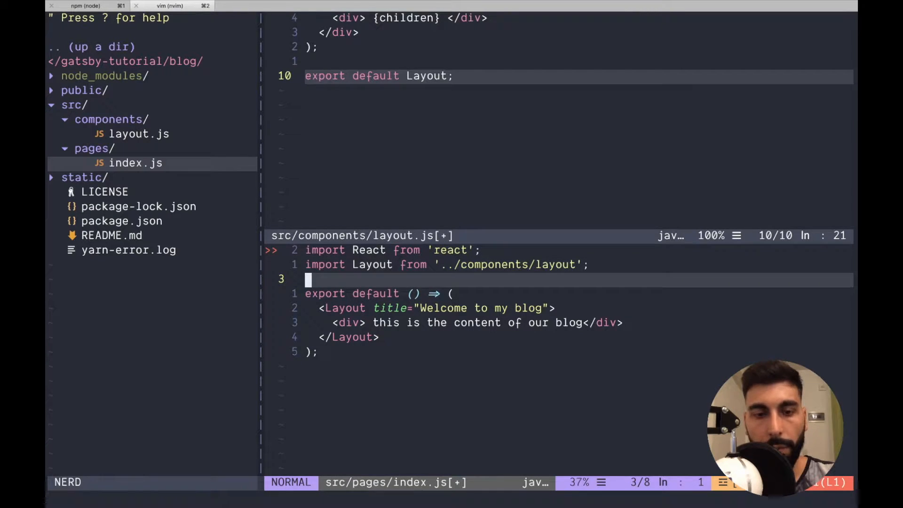
click(84, 5)
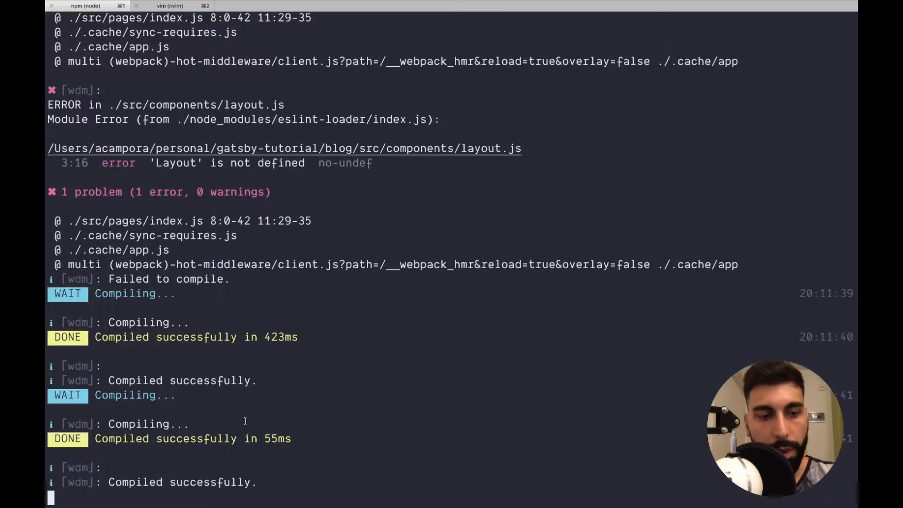